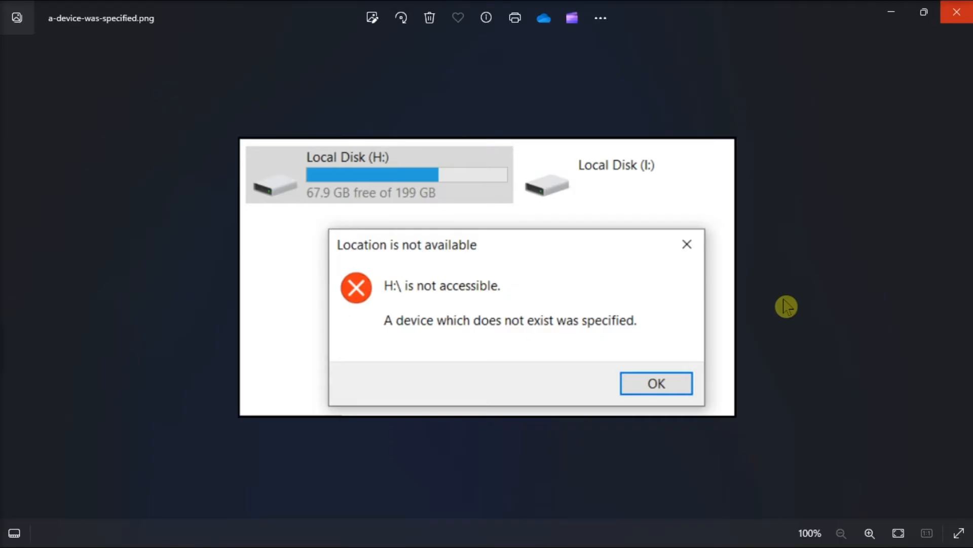
pyautogui.moveTo(404, 545)
pyautogui.write('COMMAND')
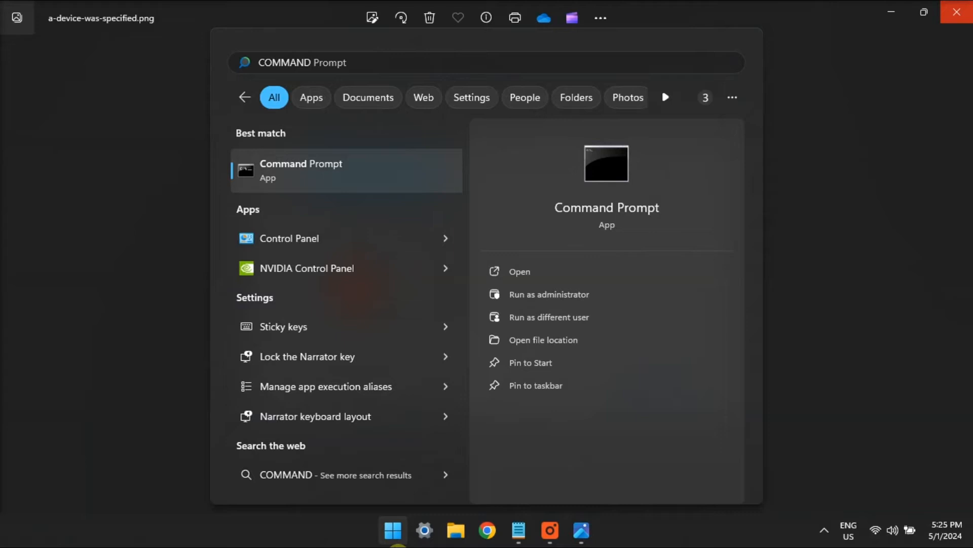
# Run sfc /scannow in an administrator Command Prompt
pyautogui.click(549, 294)
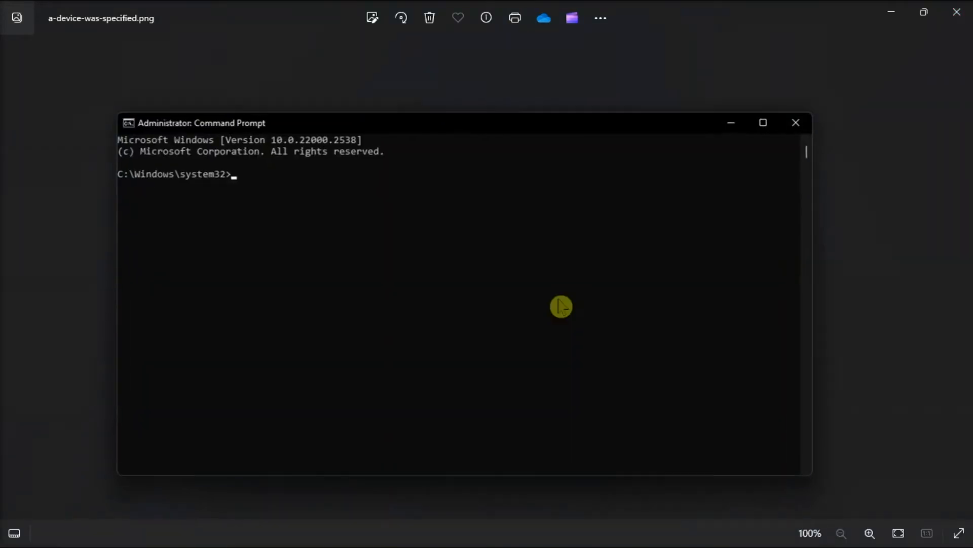
pyautogui.write('sfc /scann')
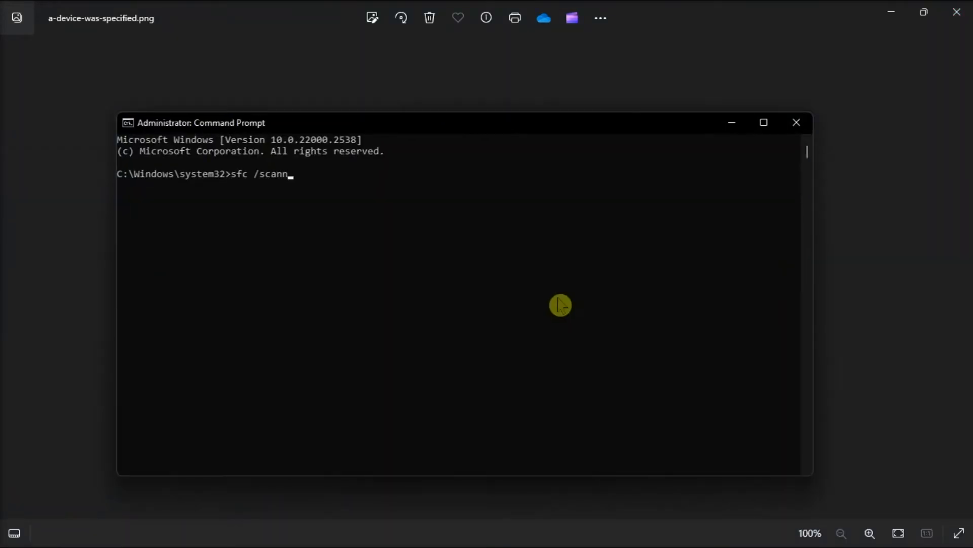
pyautogui.write('ow')
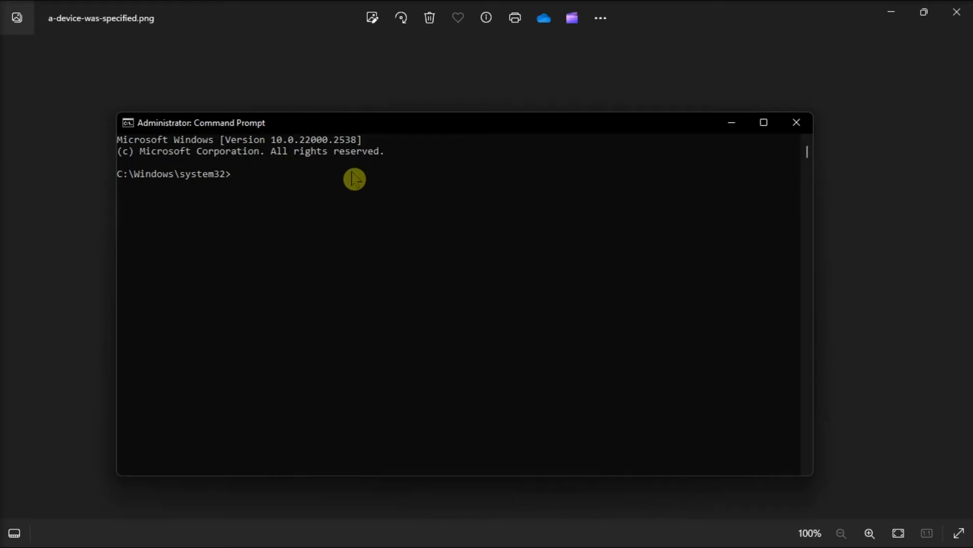
# Run chkdsk D: /f /r to check and repair drive D:
pyautogui.write('chk')
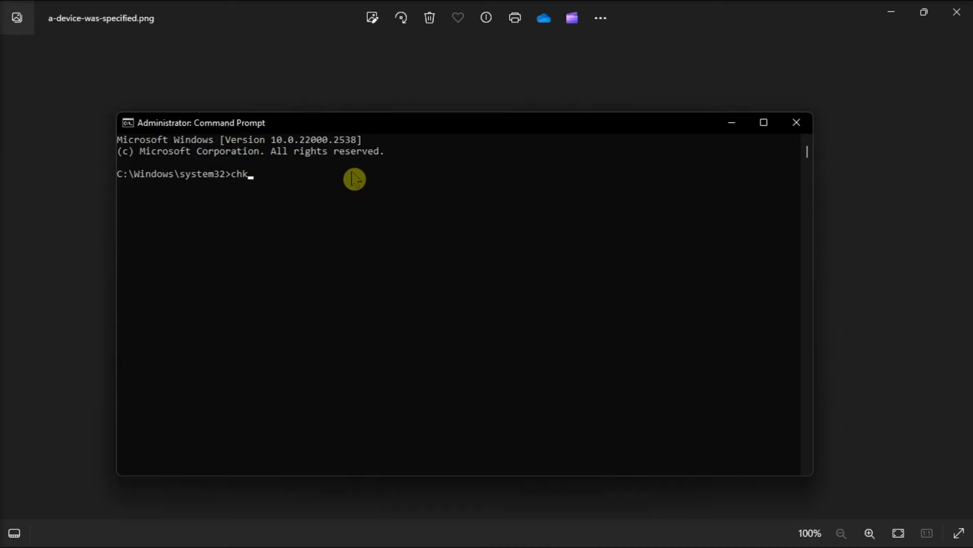
pyautogui.write('dsk D')
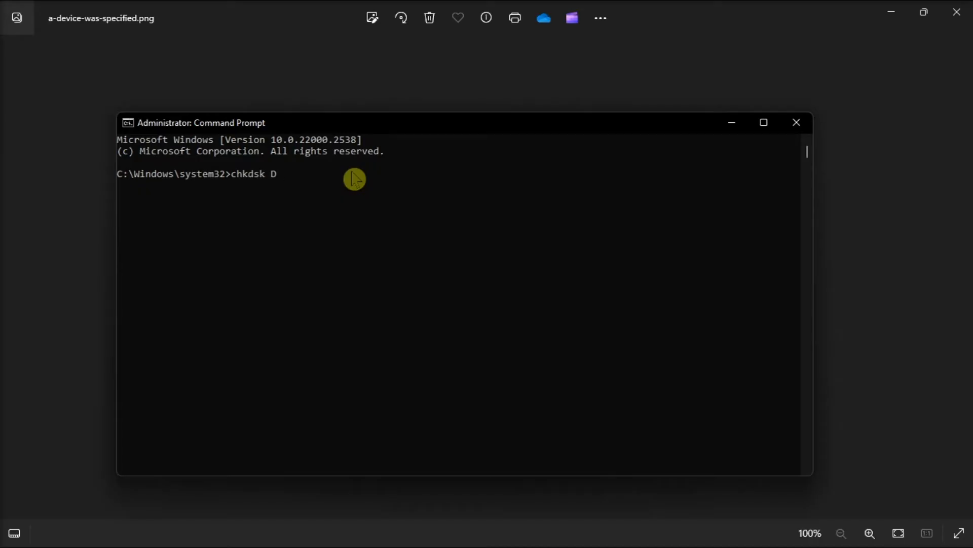
pyautogui.write(':')
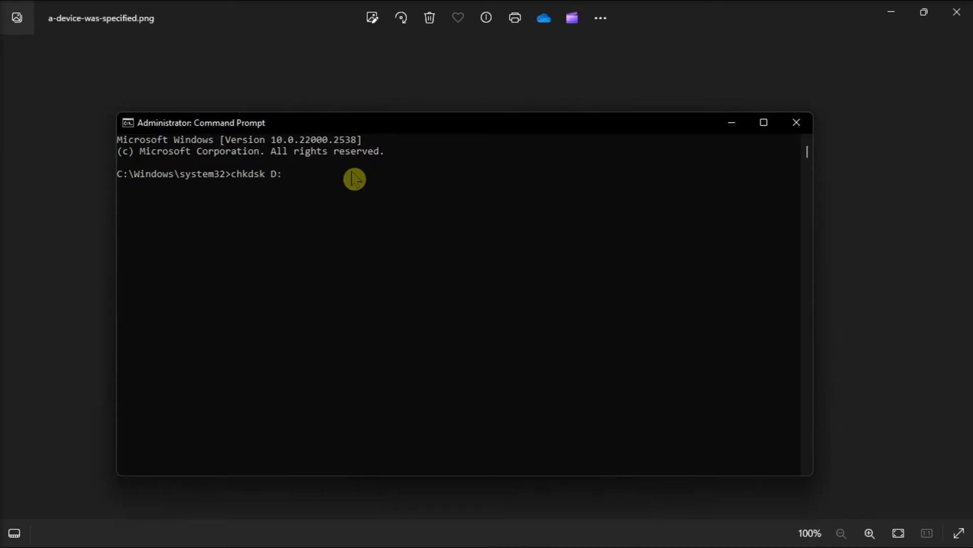
pyautogui.write('/f /r')
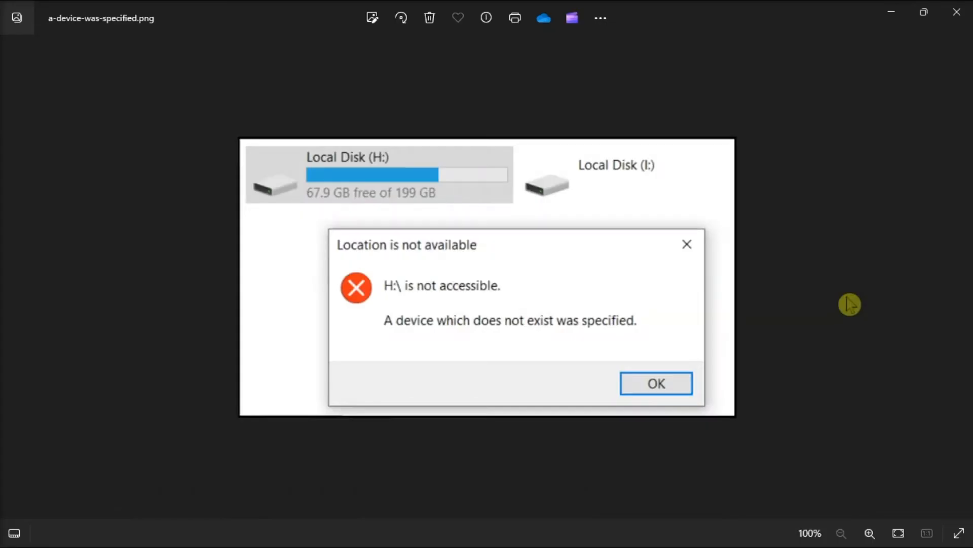
# Search Start for DISK MANAGEMENT to launch Disk Management
pyautogui.click(391, 531)
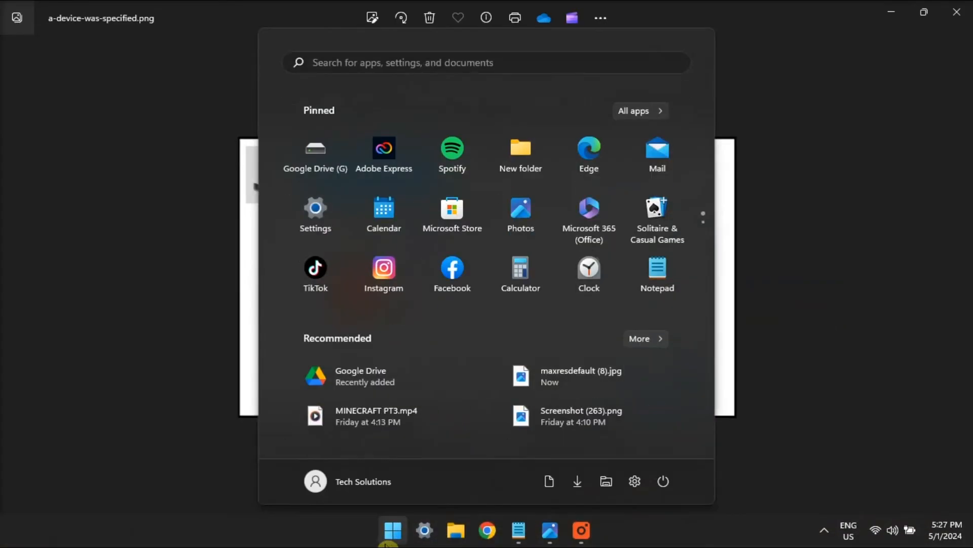
pyautogui.write('DISK MANAGEMENT')
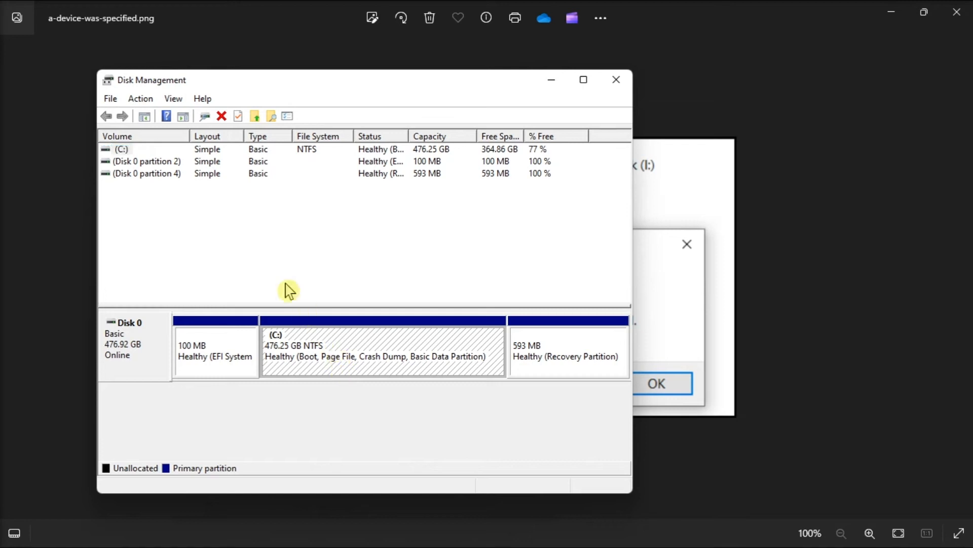
# Change the (C:) volume's drive letter to I via Change Drive Letter and Paths
pyautogui.rightClick(121, 149)
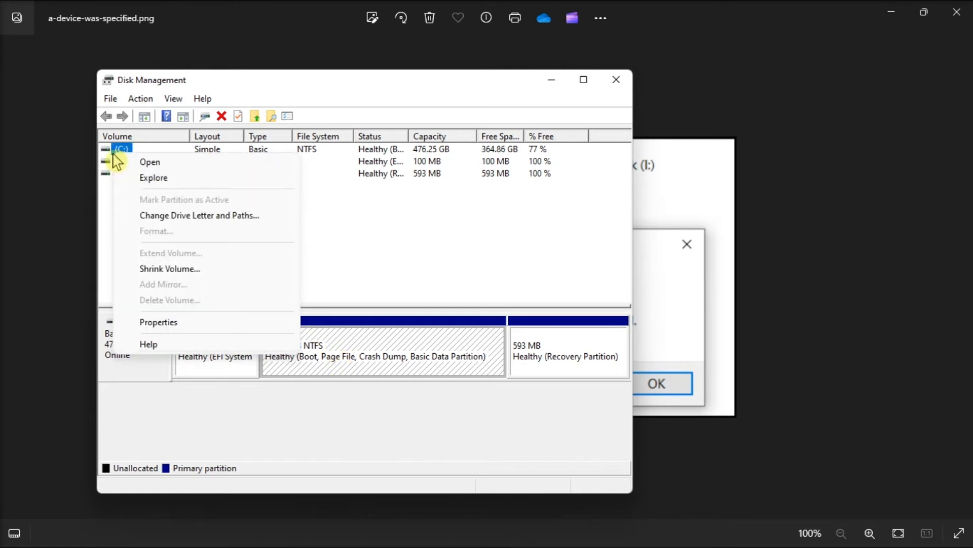
pyautogui.click(198, 215)
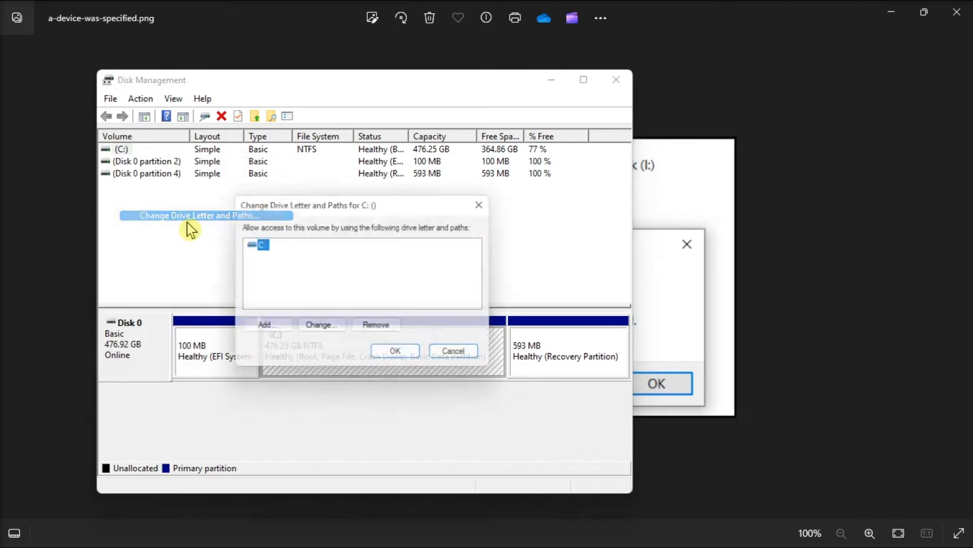
pyautogui.click(320, 325)
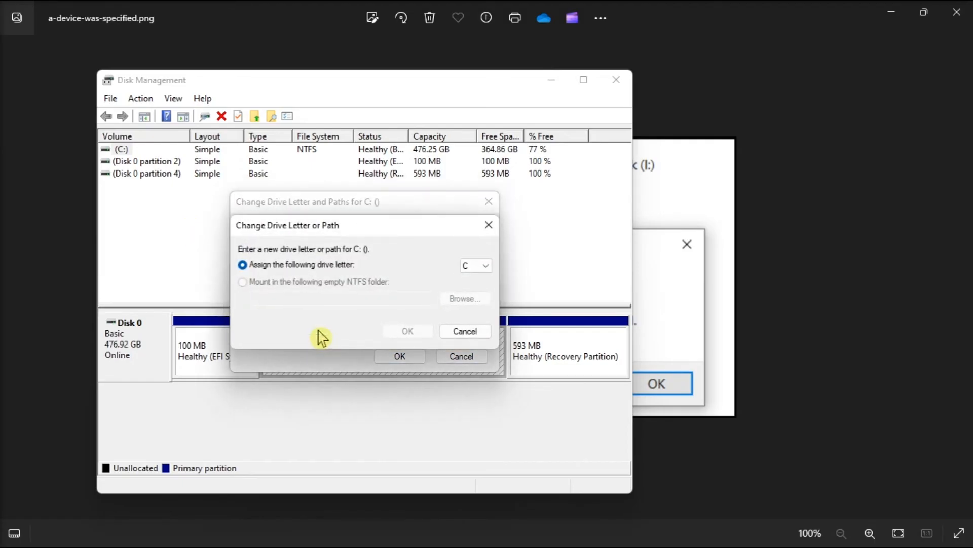
pyautogui.click(486, 265)
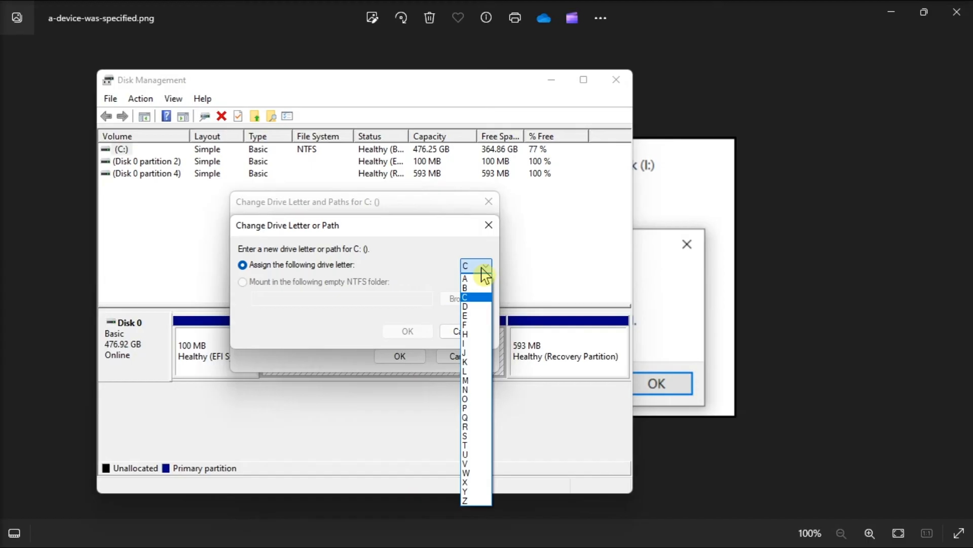
pyautogui.click(466, 343)
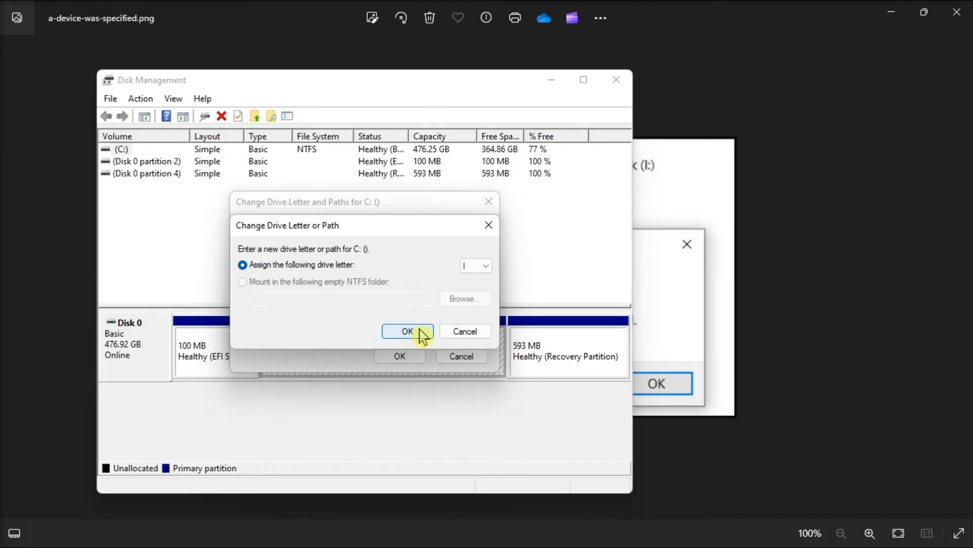
pyautogui.moveTo(430, 334)
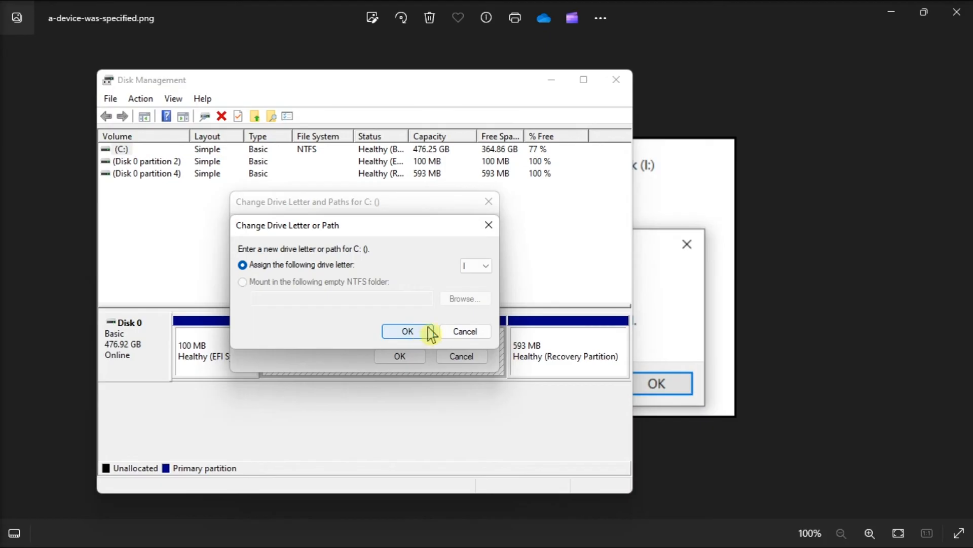
pyautogui.click(407, 331)
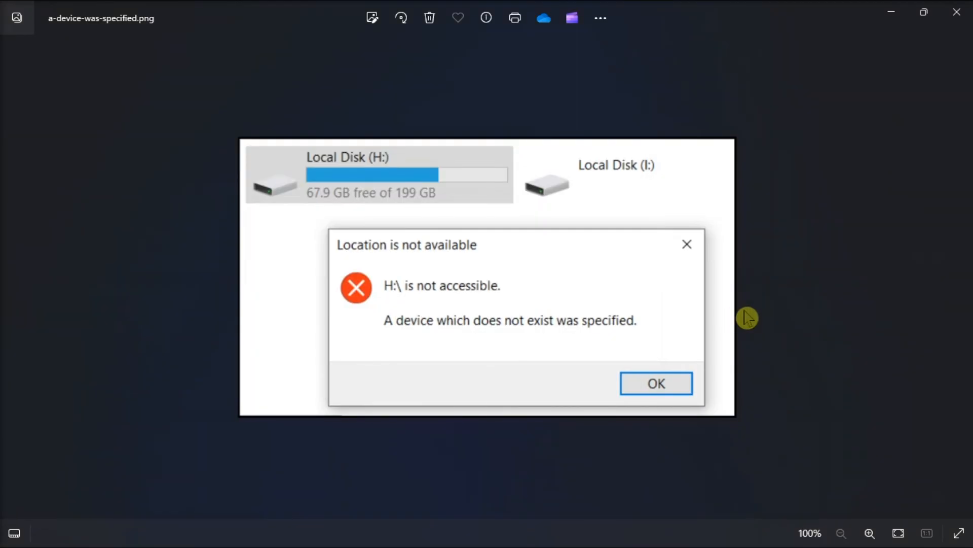